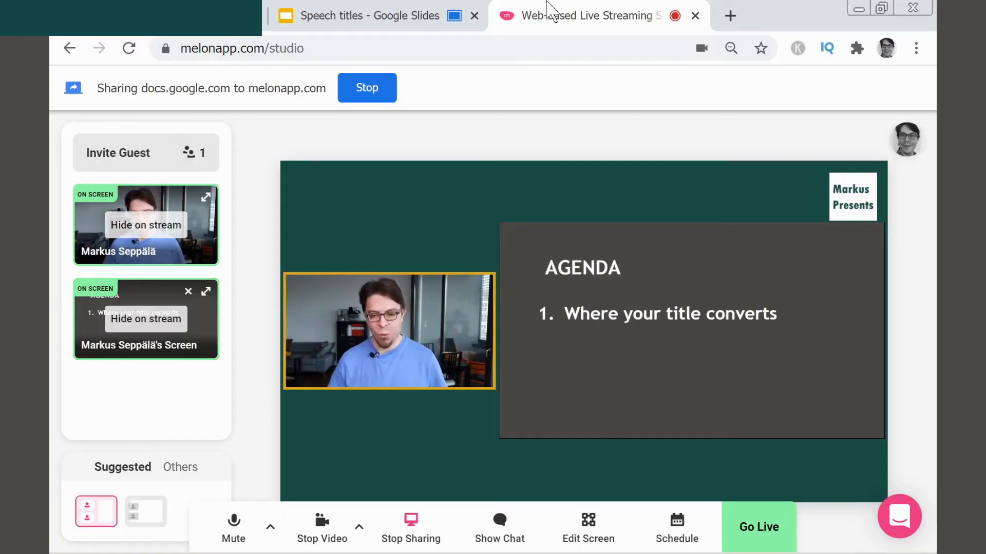
pyautogui.moveTo(577, 156)
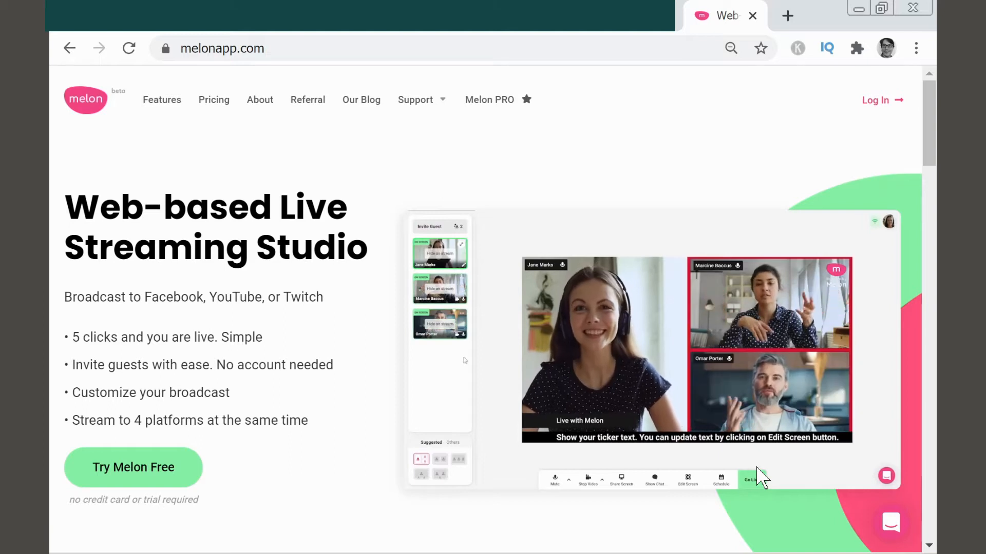
# Enter the Melon streaming studio via Try Melon Free
pyautogui.click(133, 467)
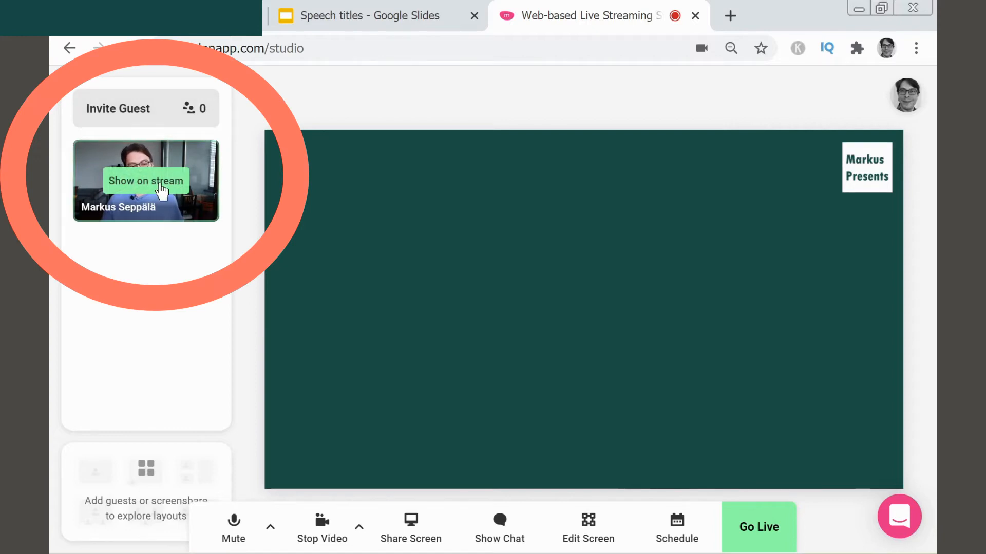
# Put the webcam feed on the stream so it fills the stage
pyautogui.click(145, 181)
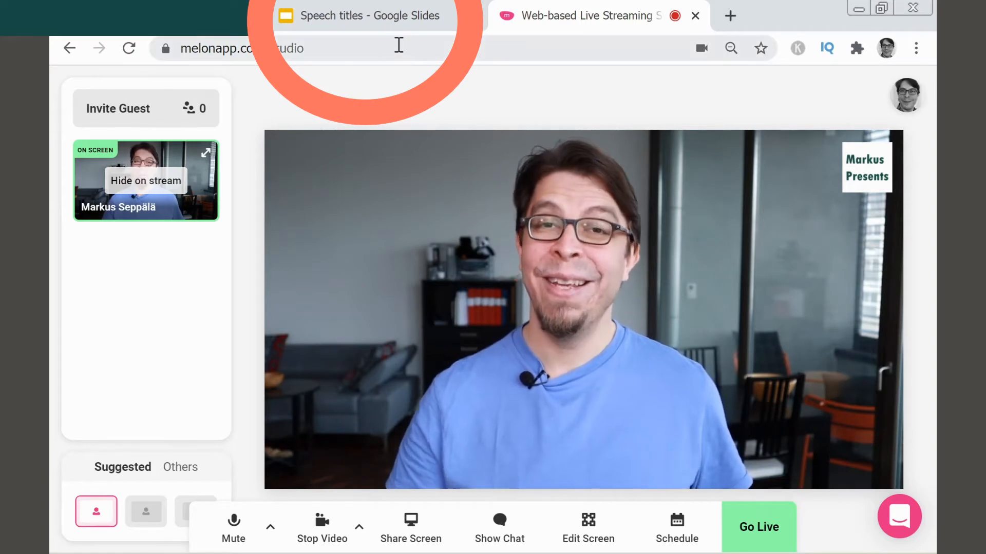
pyautogui.moveTo(436, 220)
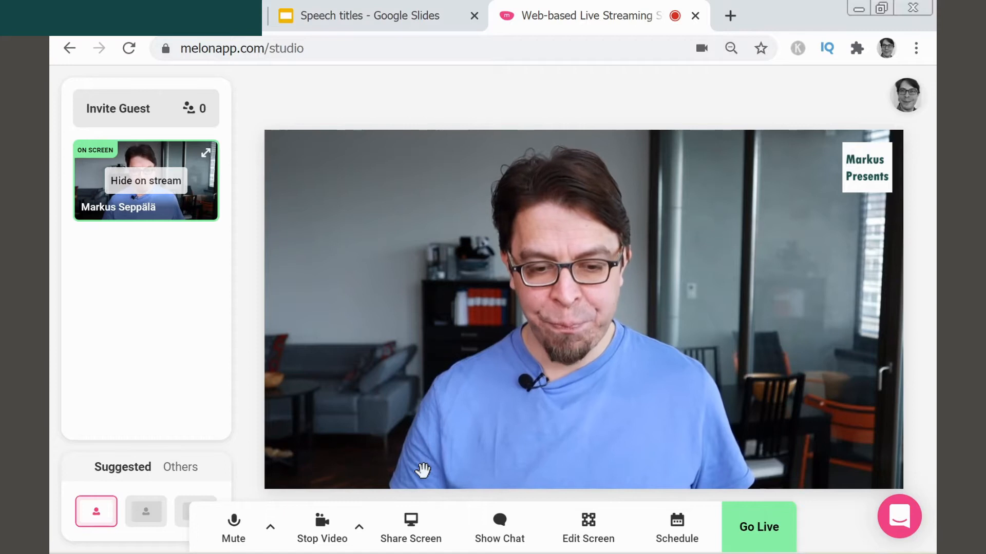
pyautogui.moveTo(421, 484)
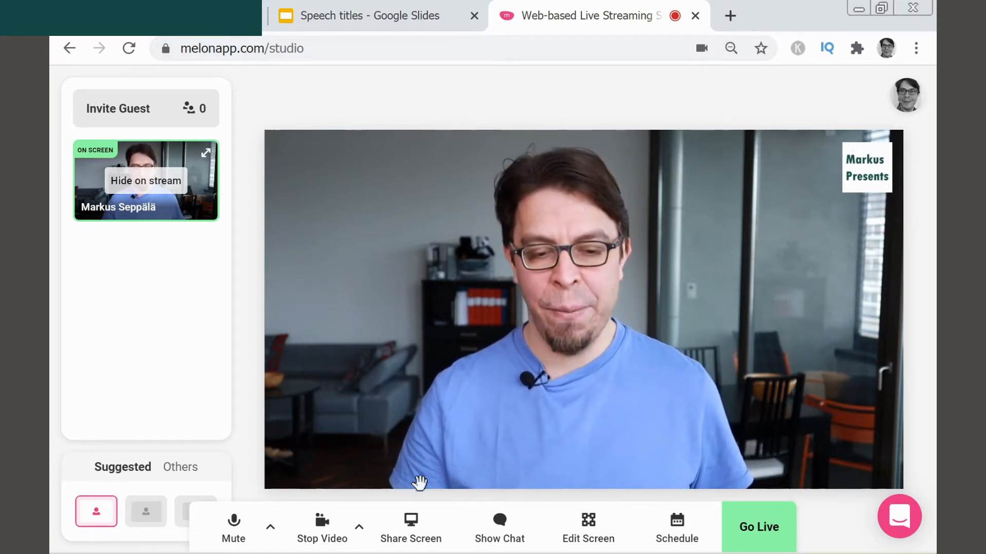
# Share the 'Speech titles - Google Slides' Chrome tab to the studio
pyautogui.click(410, 526)
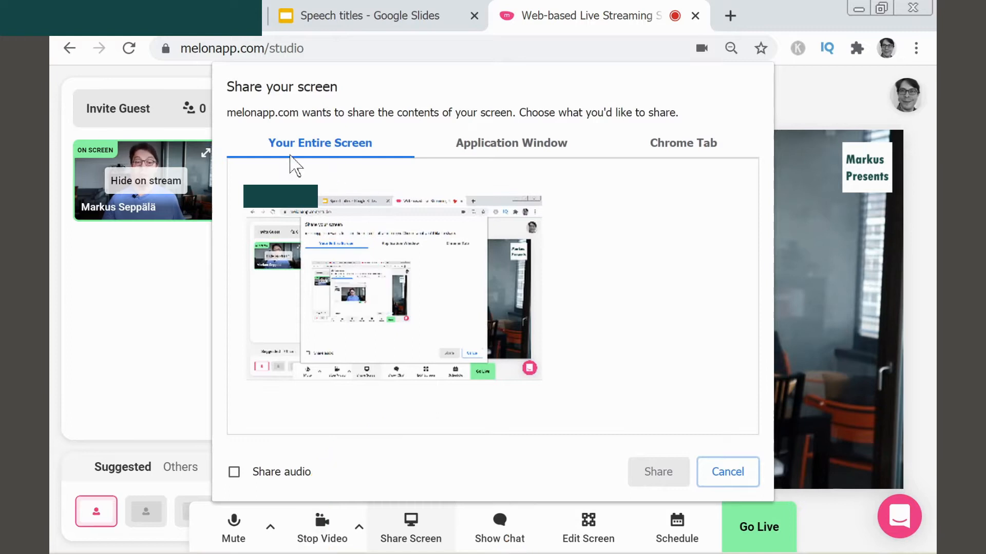
pyautogui.moveTo(474, 152)
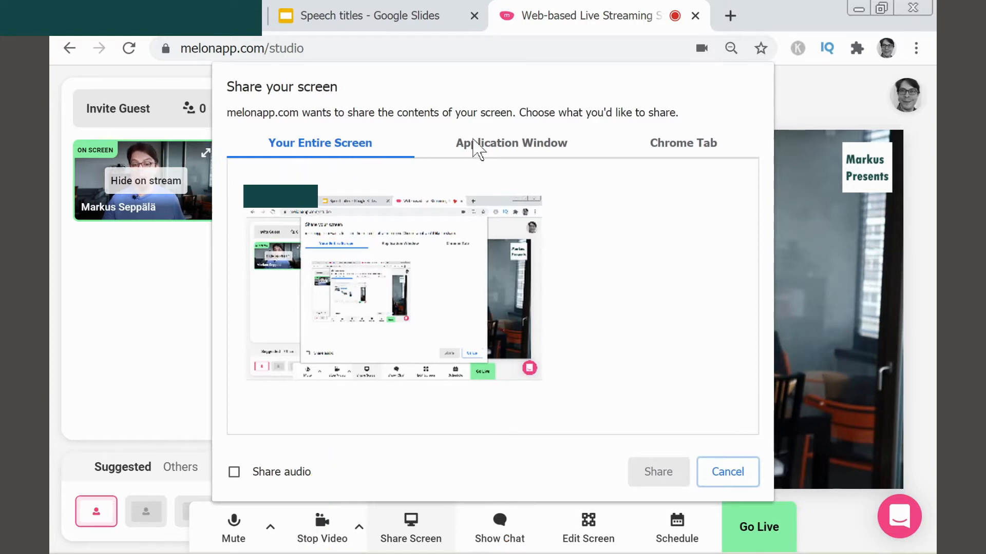
pyautogui.moveTo(671, 156)
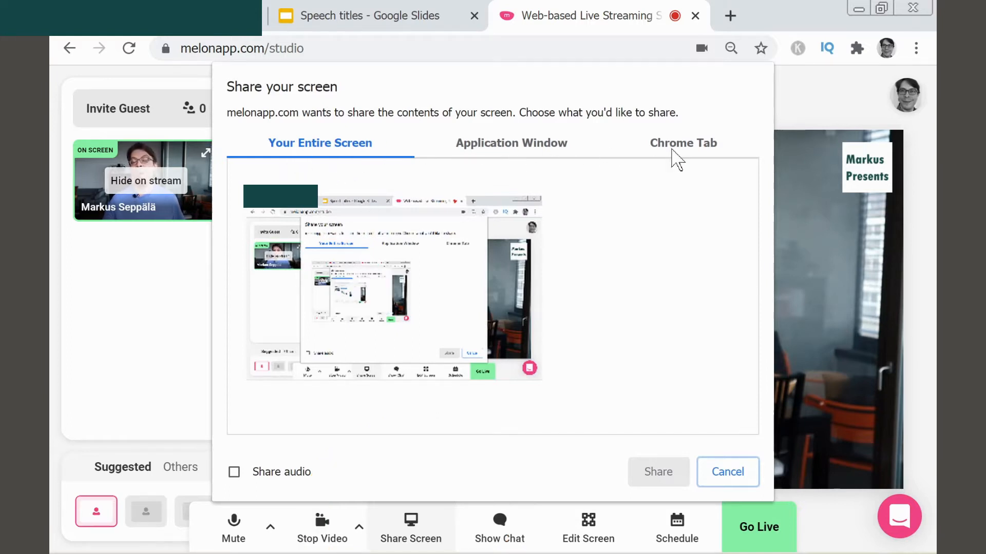
pyautogui.click(683, 143)
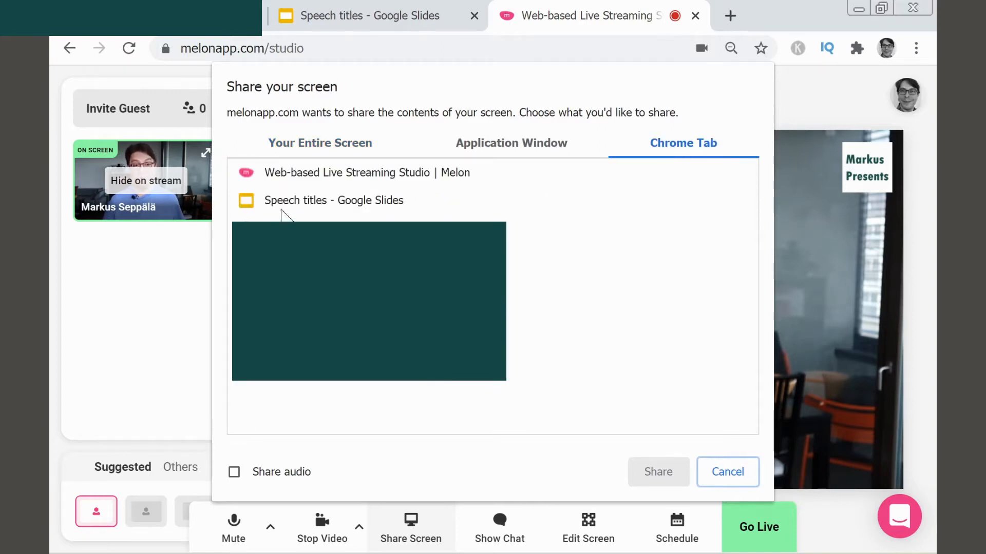
pyautogui.click(333, 200)
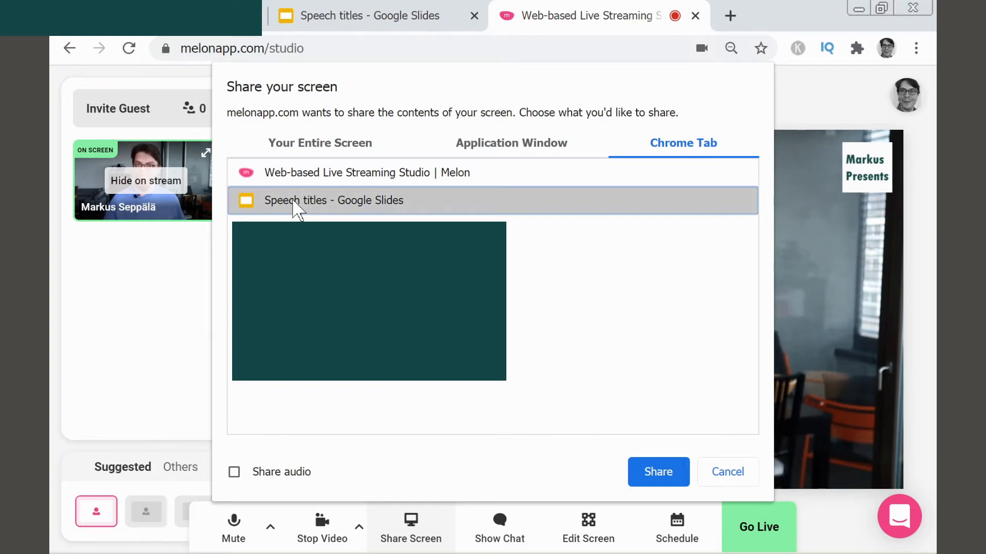
pyautogui.moveTo(569, 437)
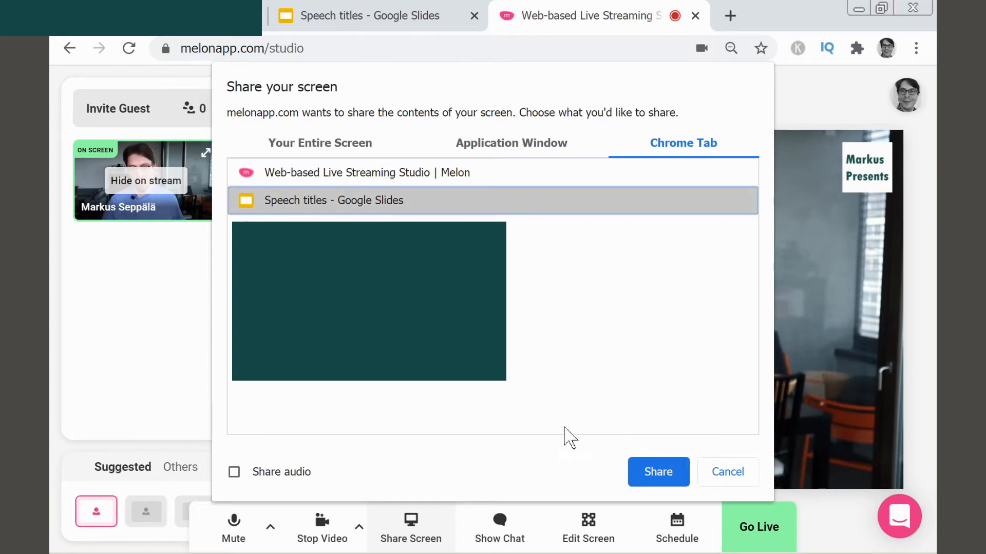
pyautogui.click(658, 472)
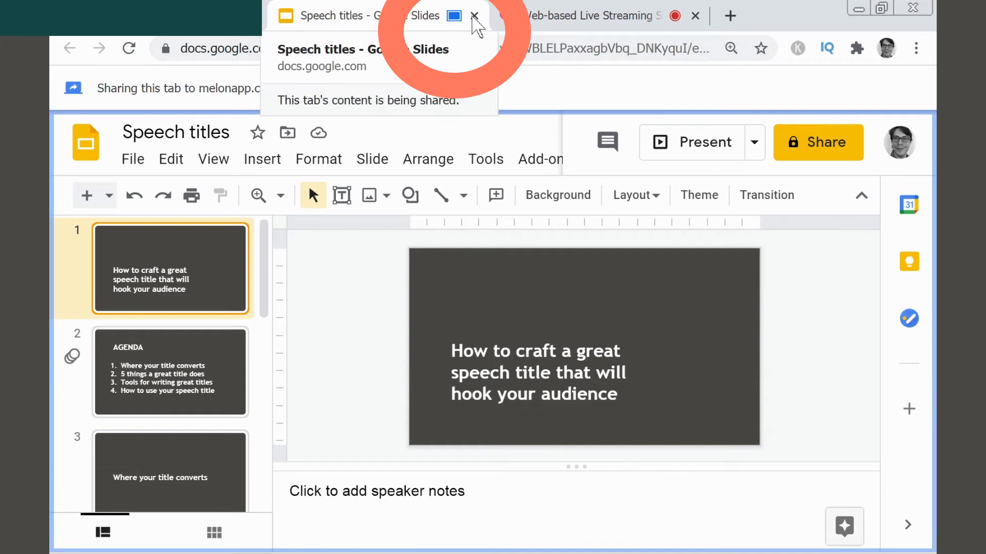
# Back in the studio, add the shared slides to the stream beside the webcam
pyautogui.click(591, 17)
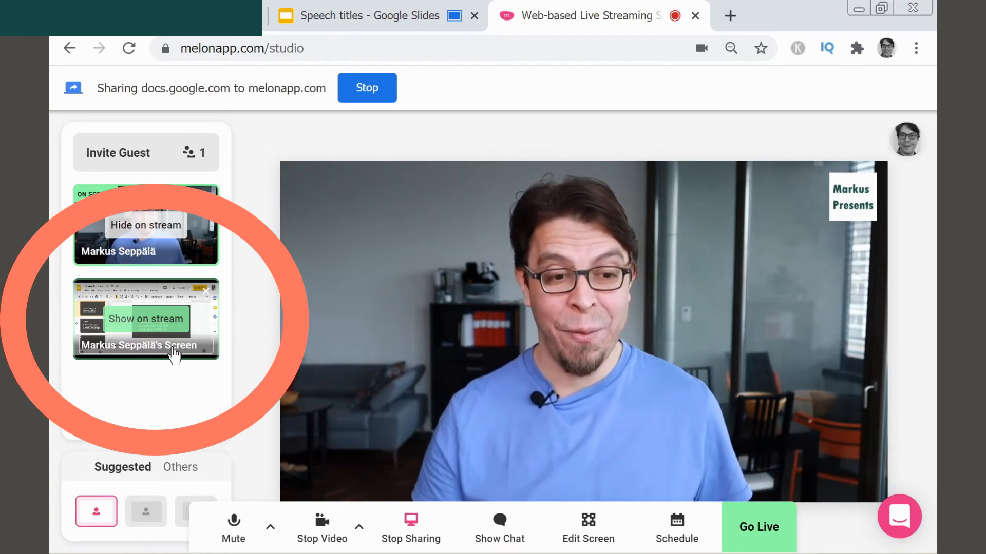
pyautogui.click(146, 318)
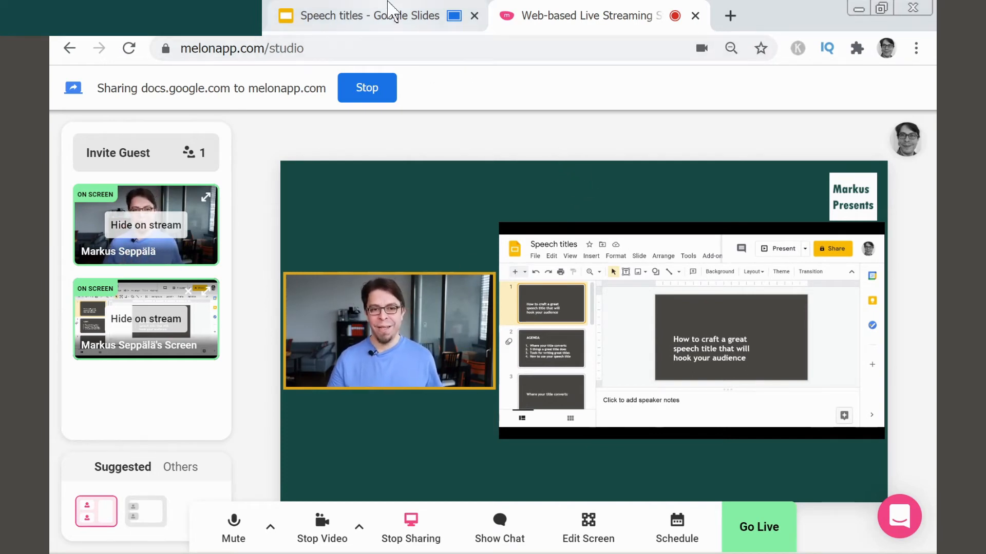
# Switch to the Google Slides tab to present the Speech titles deck
pyautogui.click(371, 15)
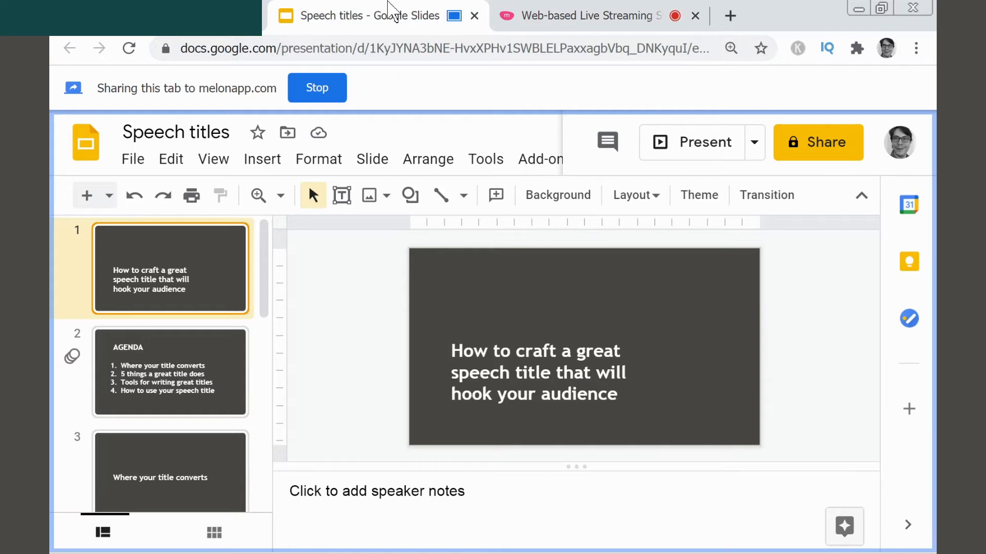
pyautogui.moveTo(701, 154)
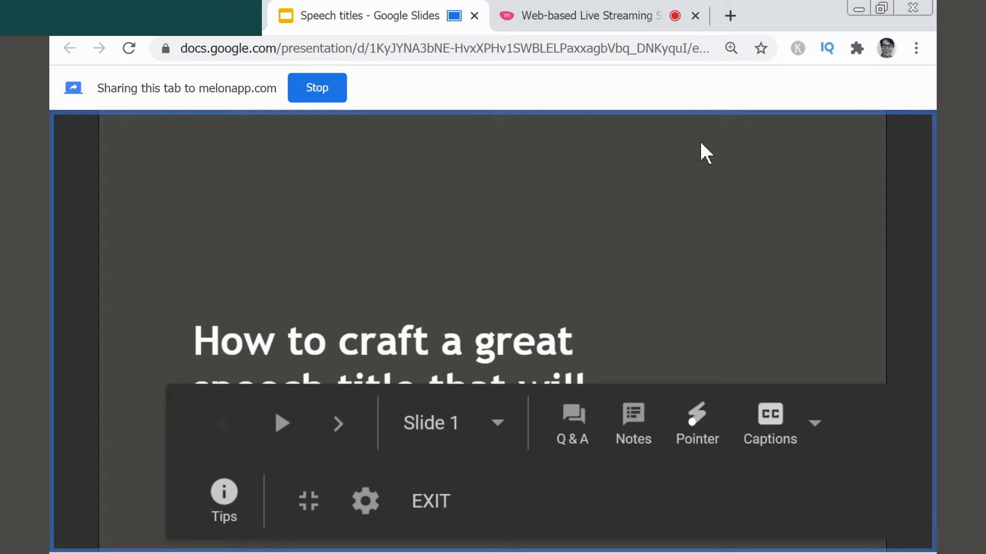
pyautogui.moveTo(703, 154)
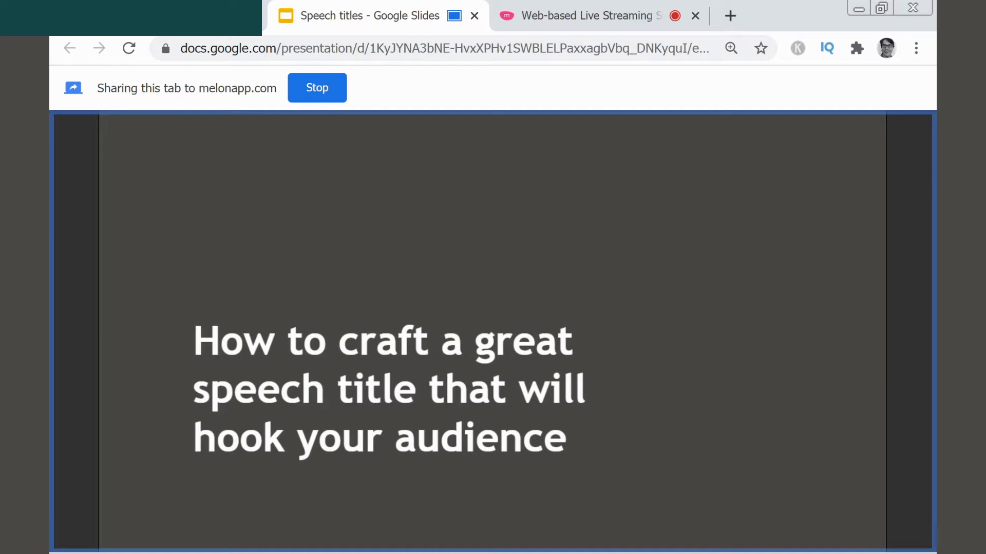
pyautogui.moveTo(549, 8)
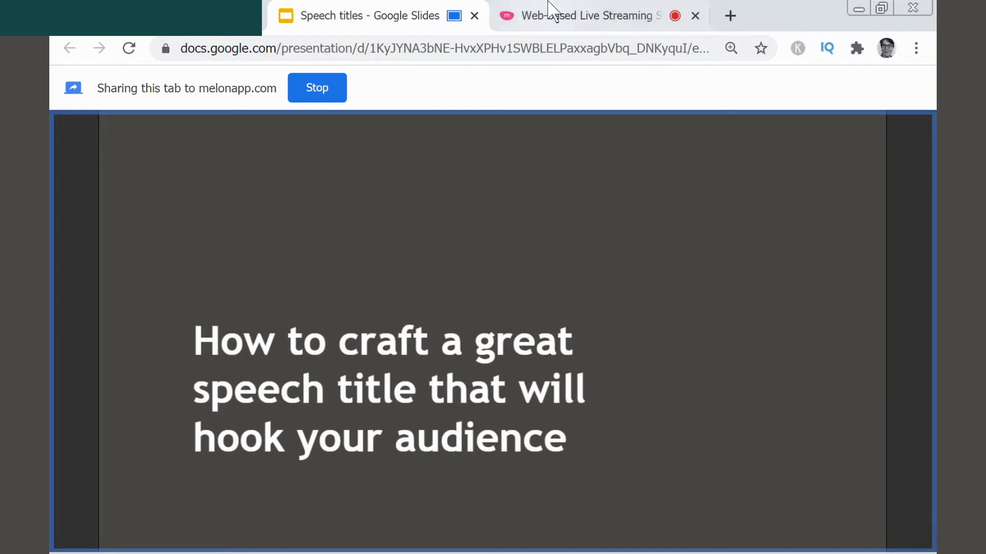
# Advance the deck to the AGENDA slide and confirm it shows on the stream
pyautogui.click(585, 16)
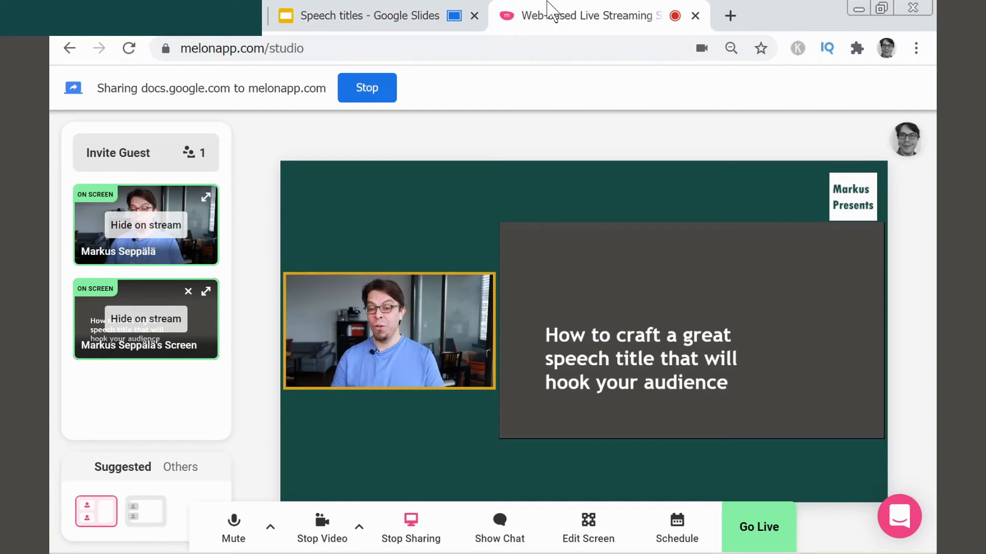
pyautogui.moveTo(688, 359)
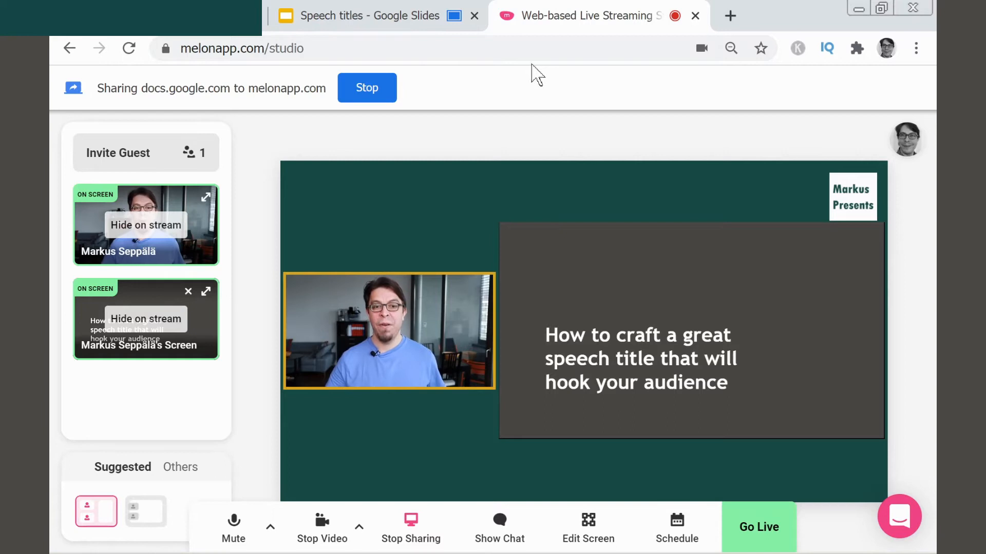
pyautogui.click(370, 15)
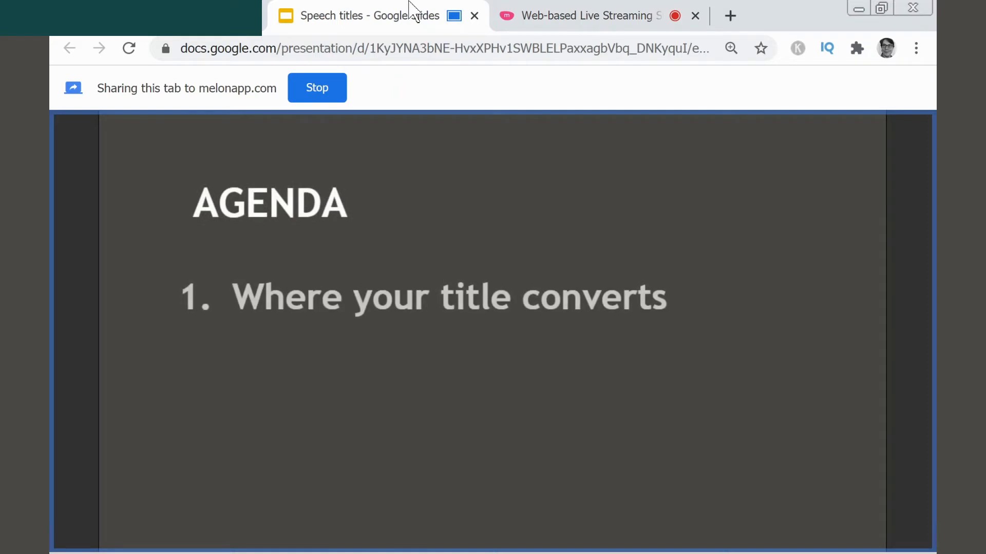
pyautogui.click(590, 15)
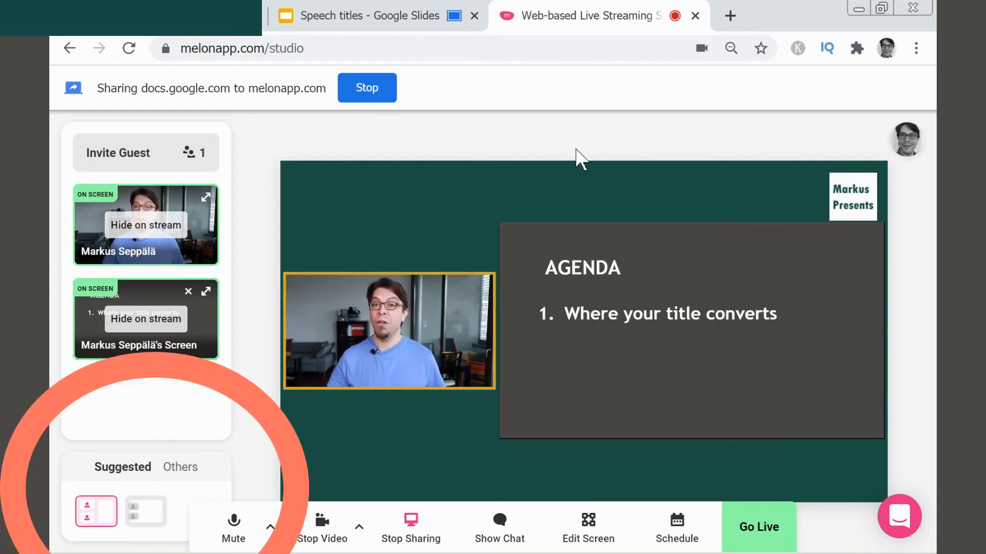
pyautogui.moveTo(422, 261)
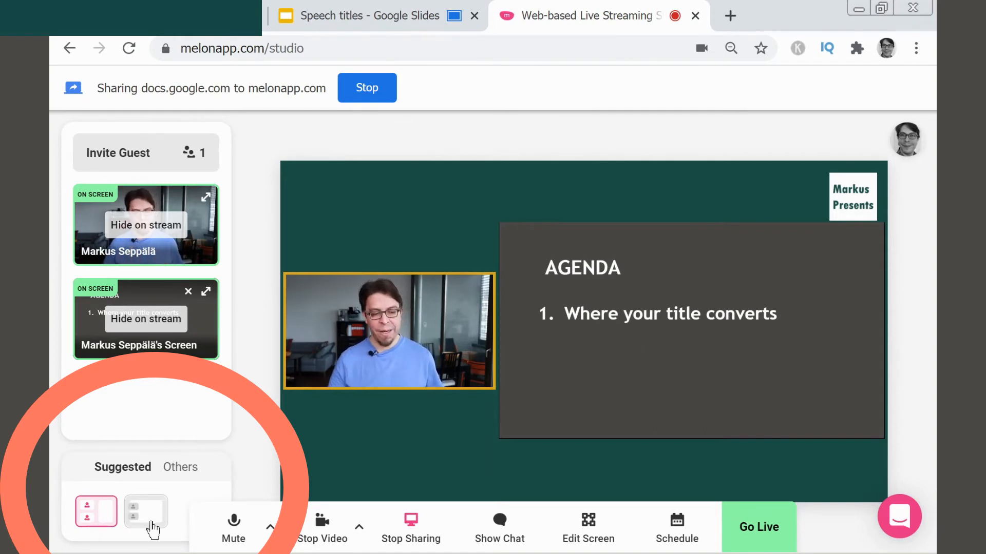
# Select the second Suggested layout: large slide with a small webcam inset
pyautogui.click(146, 513)
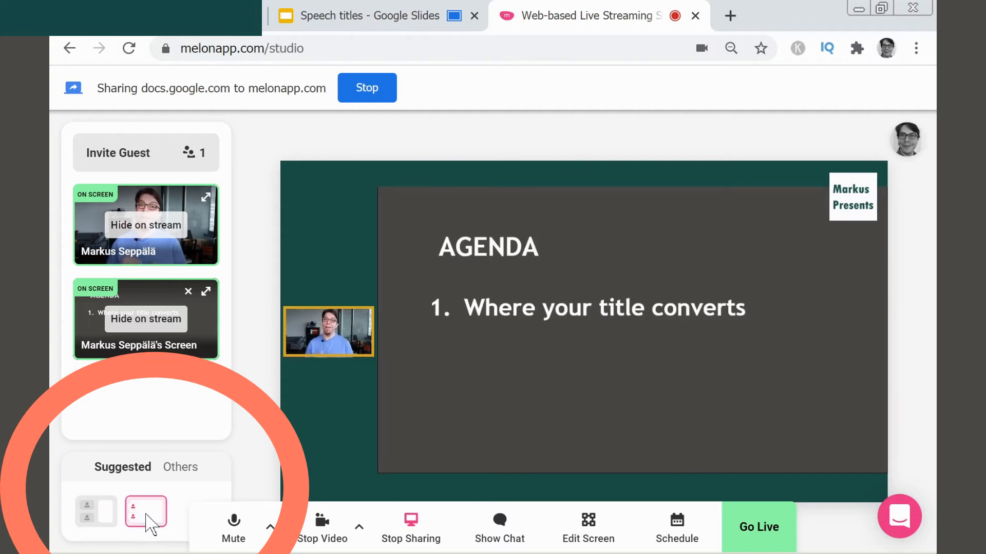